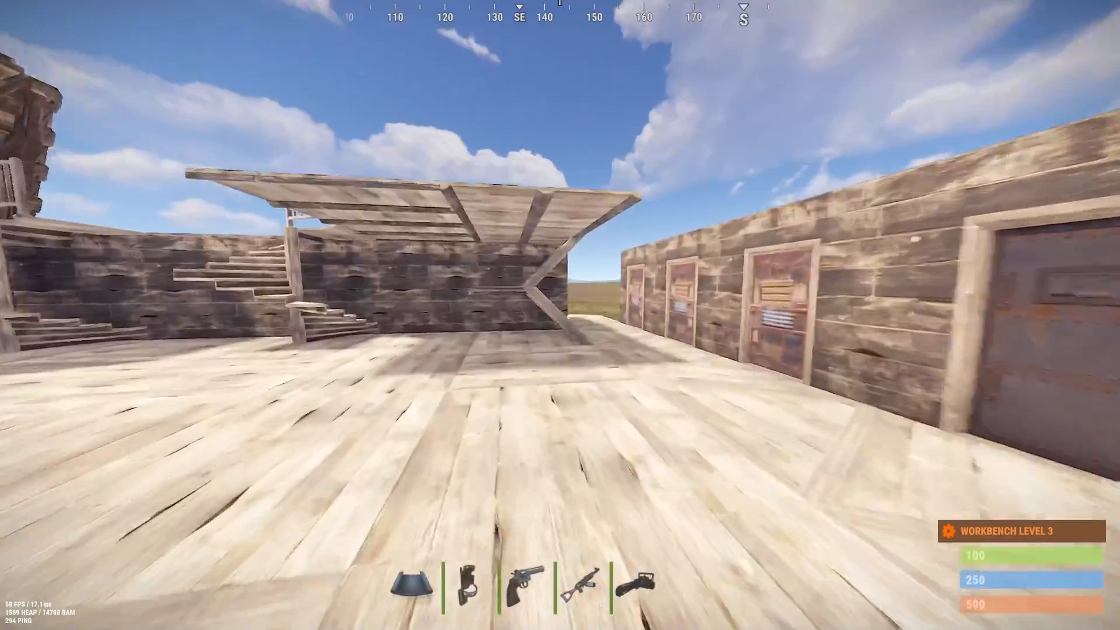
pyautogui.moveTo(560, 315)
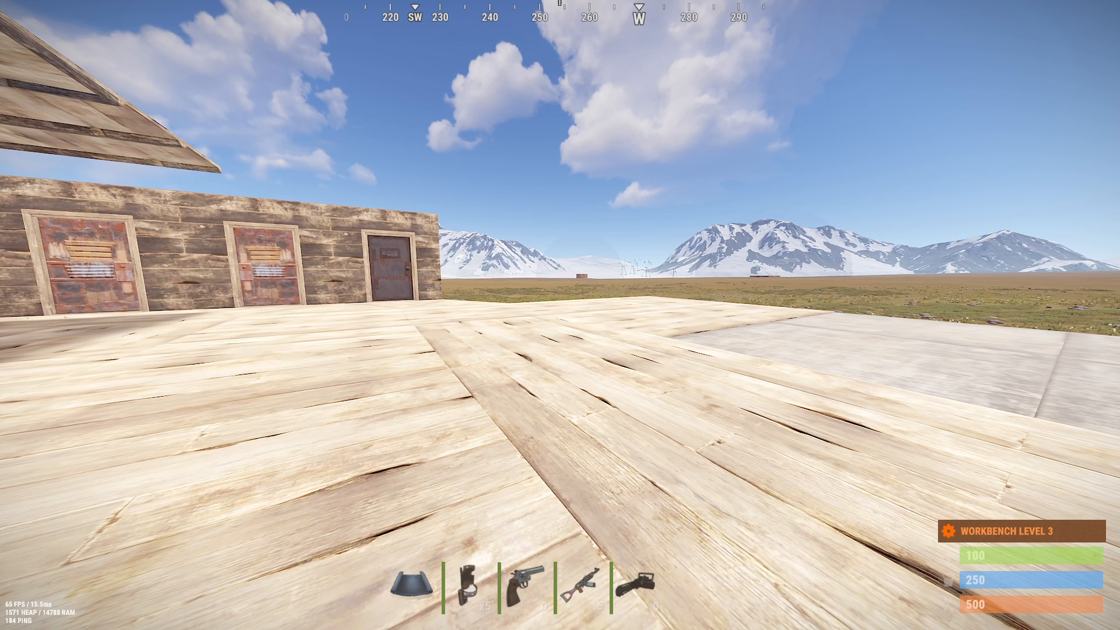
# - Launch Settings from Start and show the Mouse page's Related settings section
pyautogui.click(210, 612)
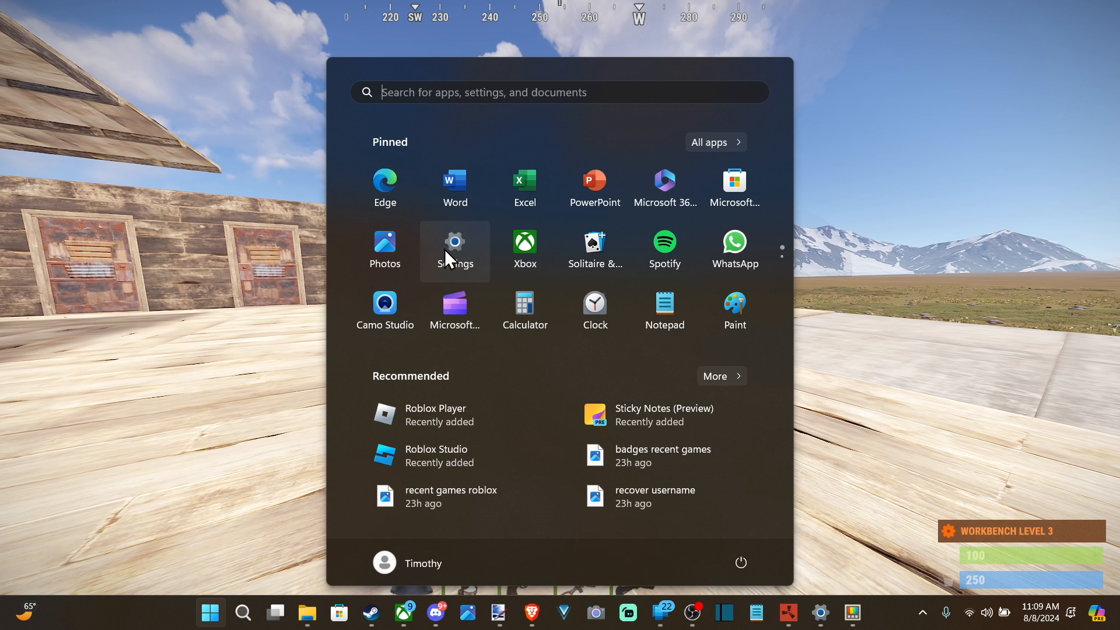
pyautogui.click(455, 241)
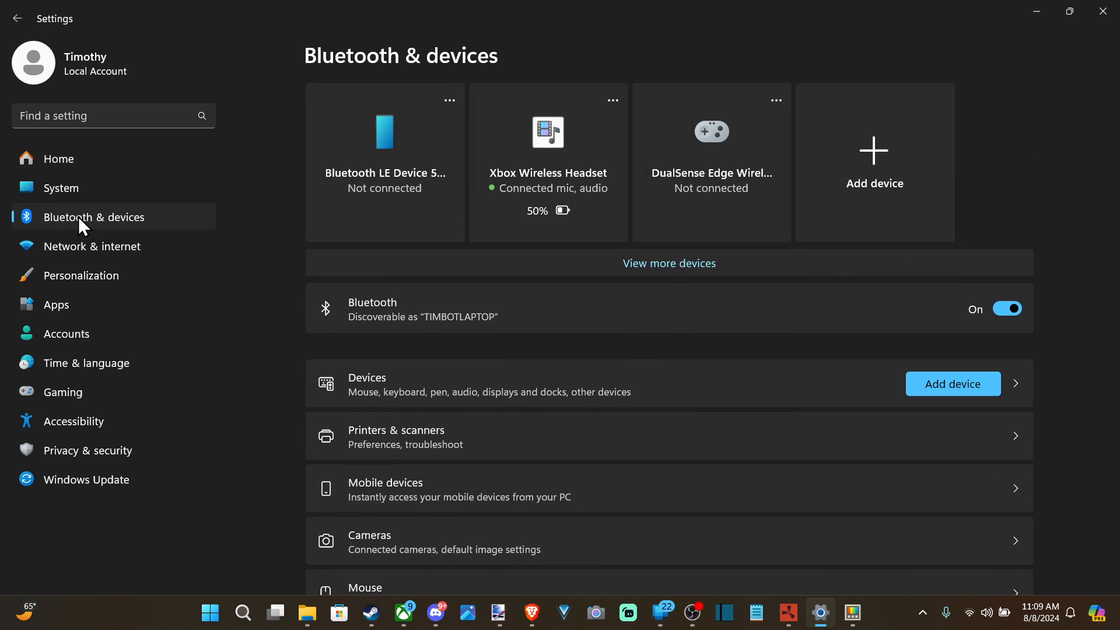
pyautogui.moveTo(472, 493)
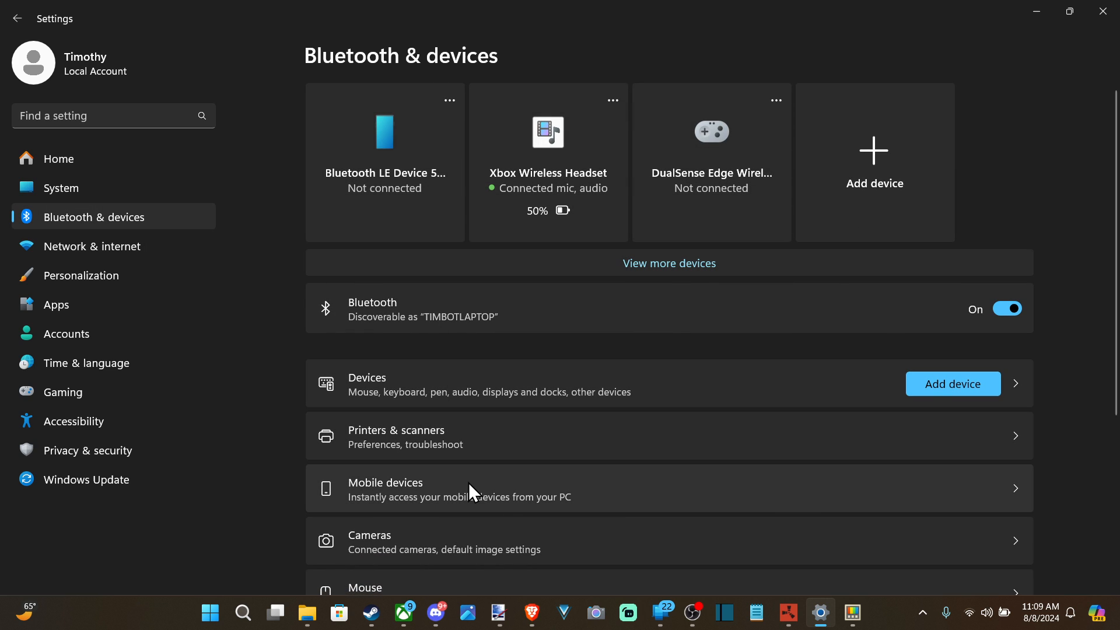
pyautogui.click(366, 587)
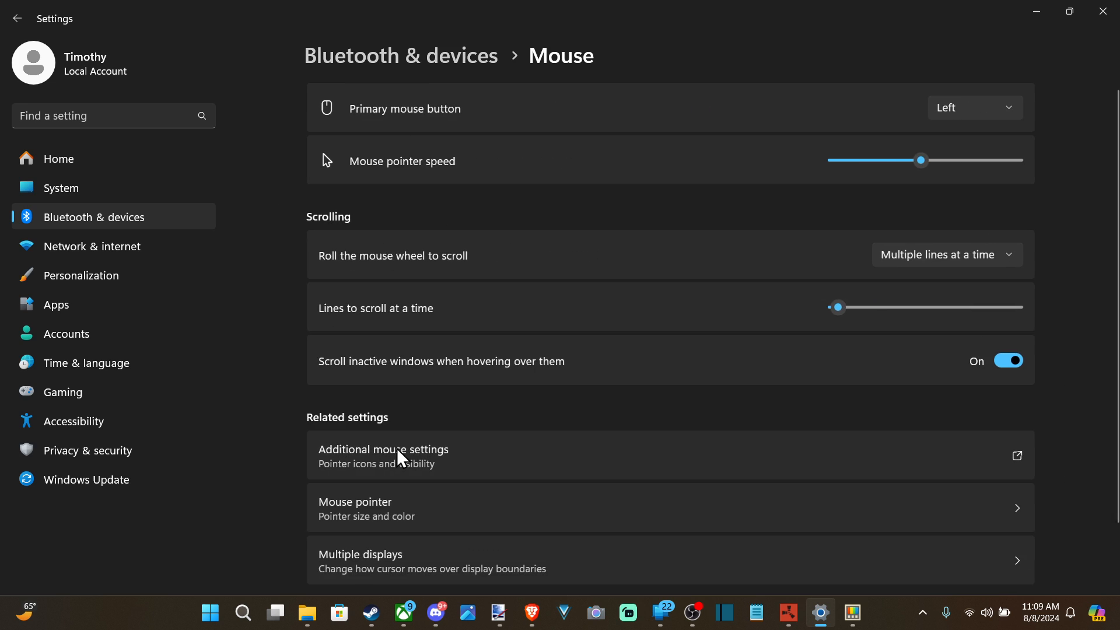
pyautogui.scroll(-3)
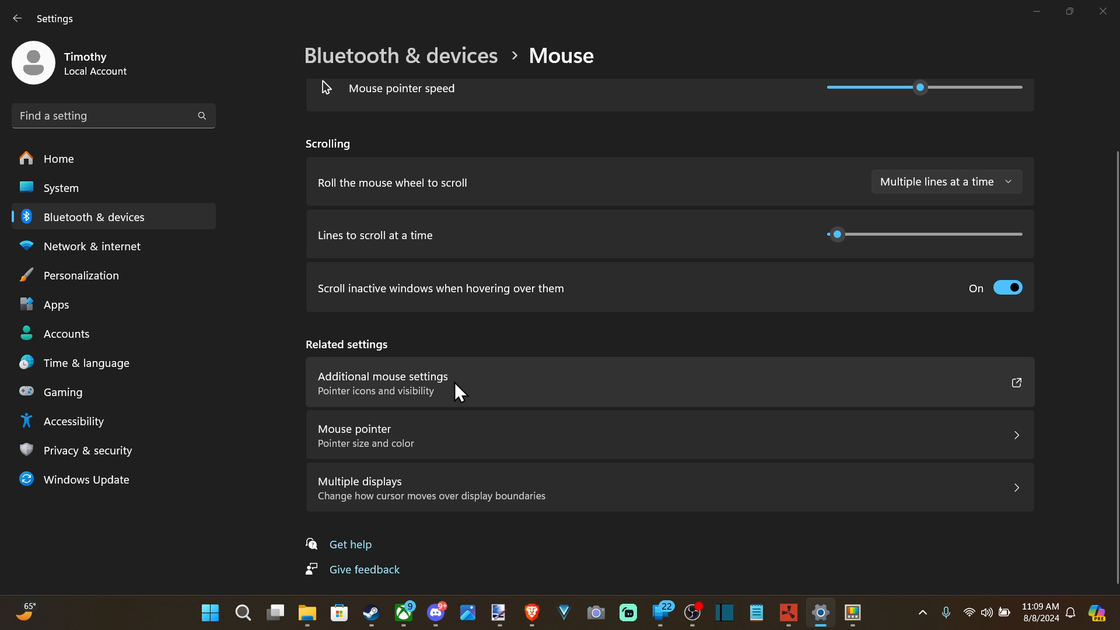
pyautogui.click(383, 382)
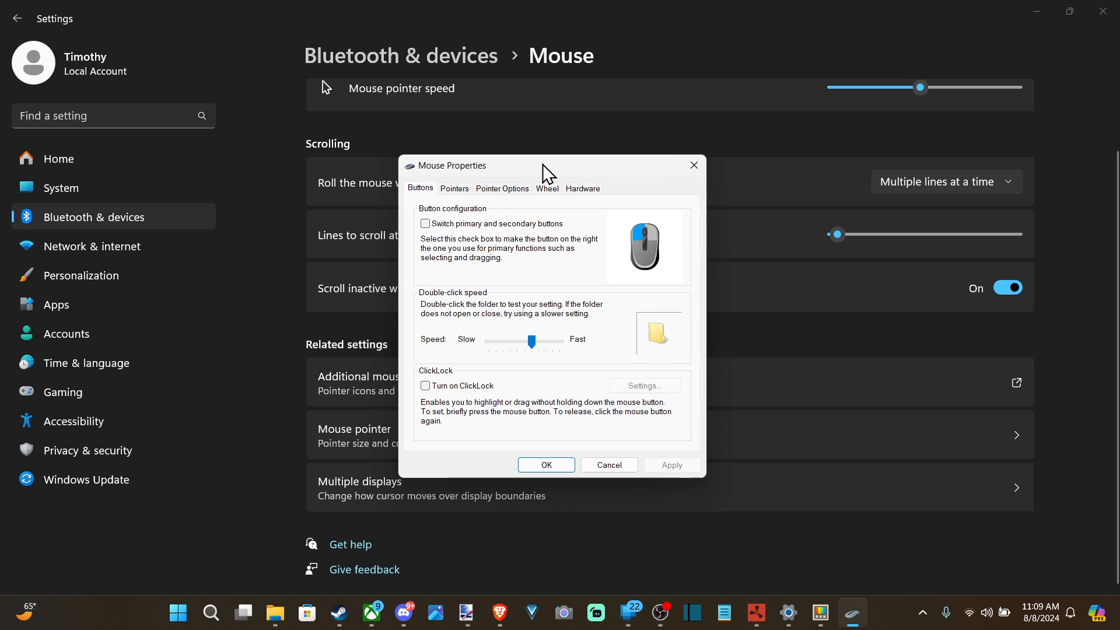
pyautogui.moveTo(523, 200)
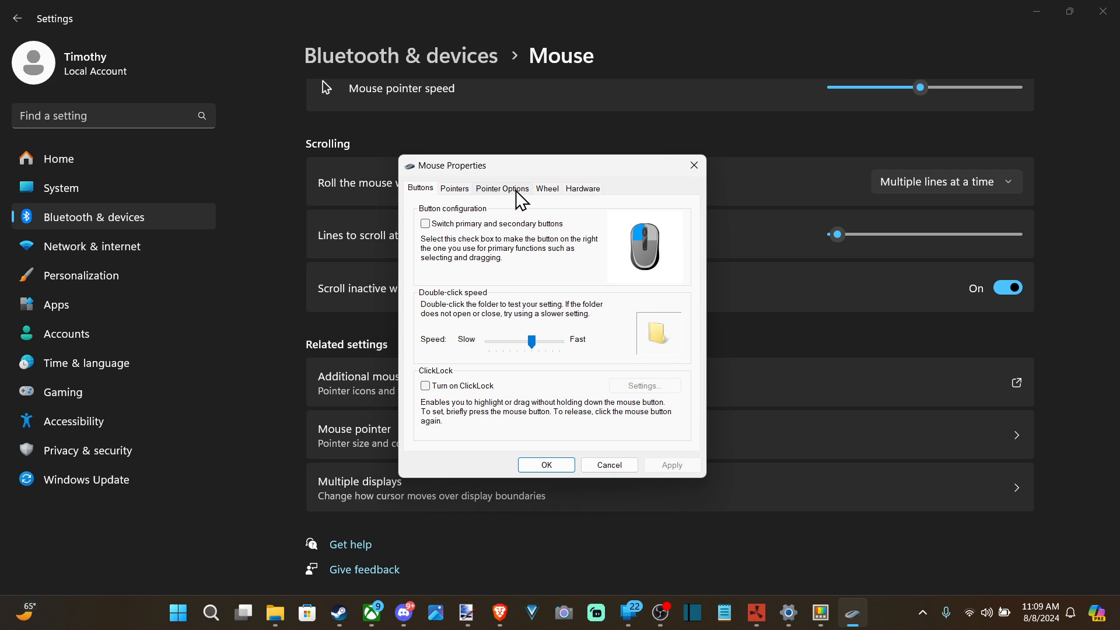
pyautogui.click(502, 187)
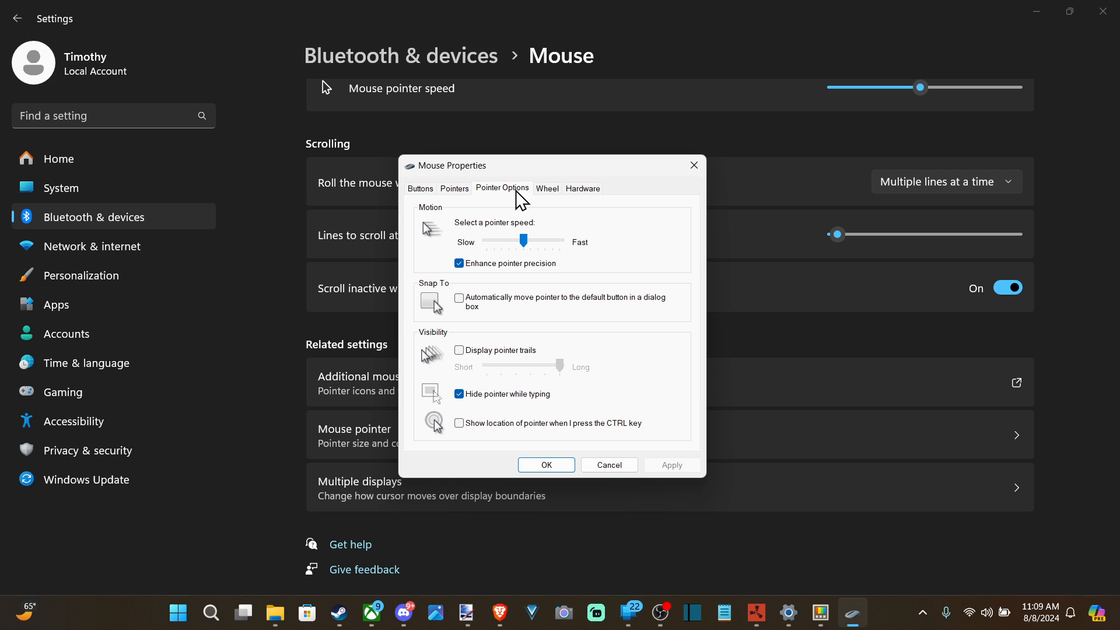
pyautogui.moveTo(512, 438)
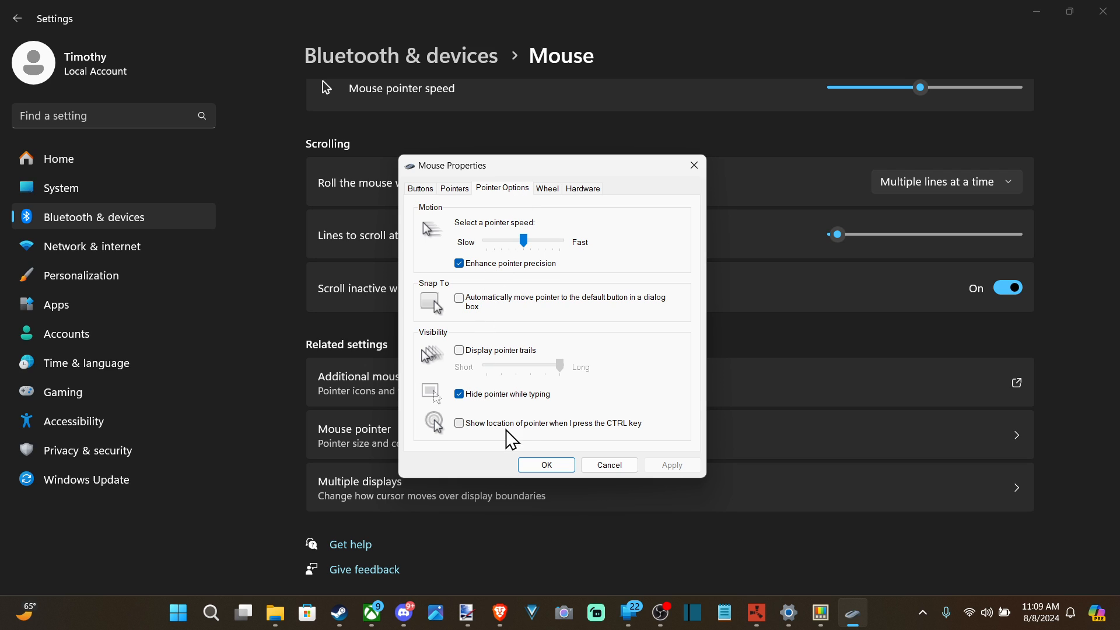
pyautogui.moveTo(490, 445)
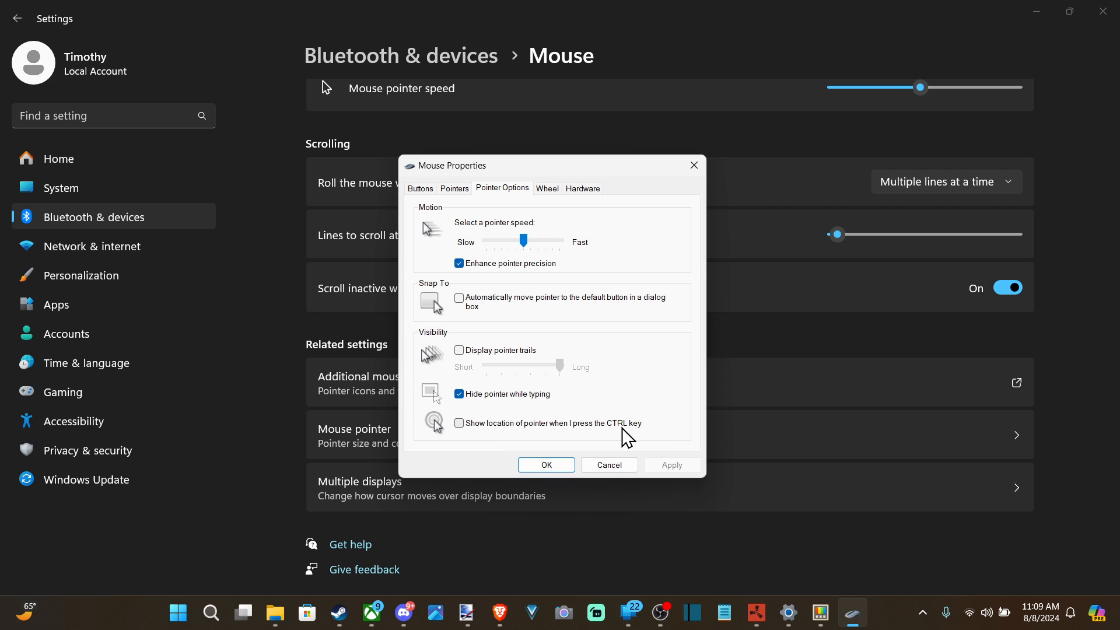
pyautogui.moveTo(492, 439)
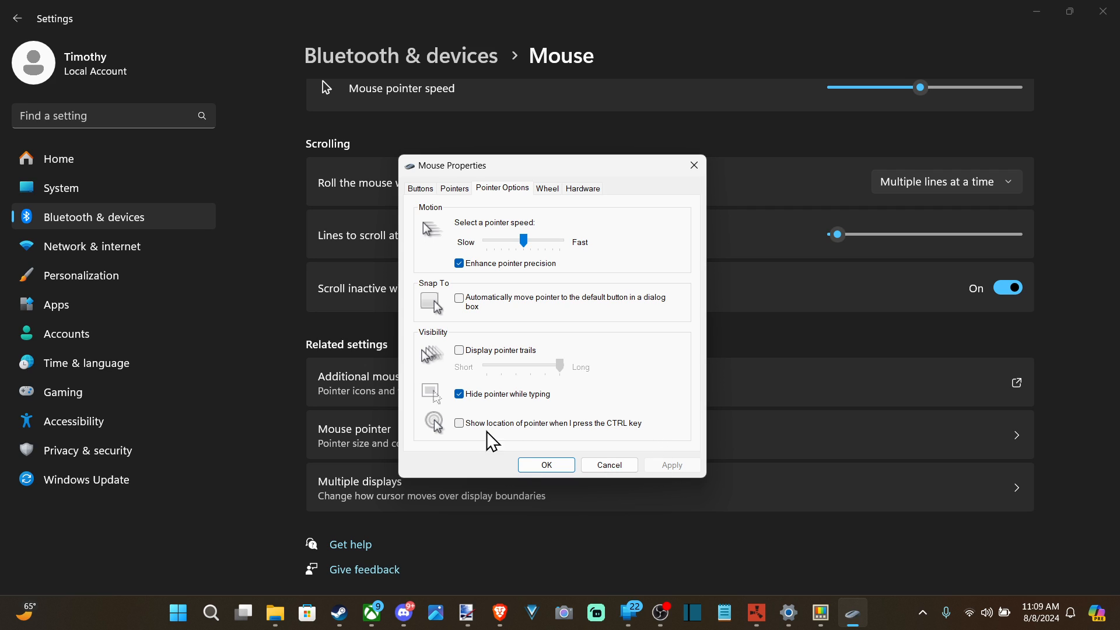
pyautogui.moveTo(474, 434)
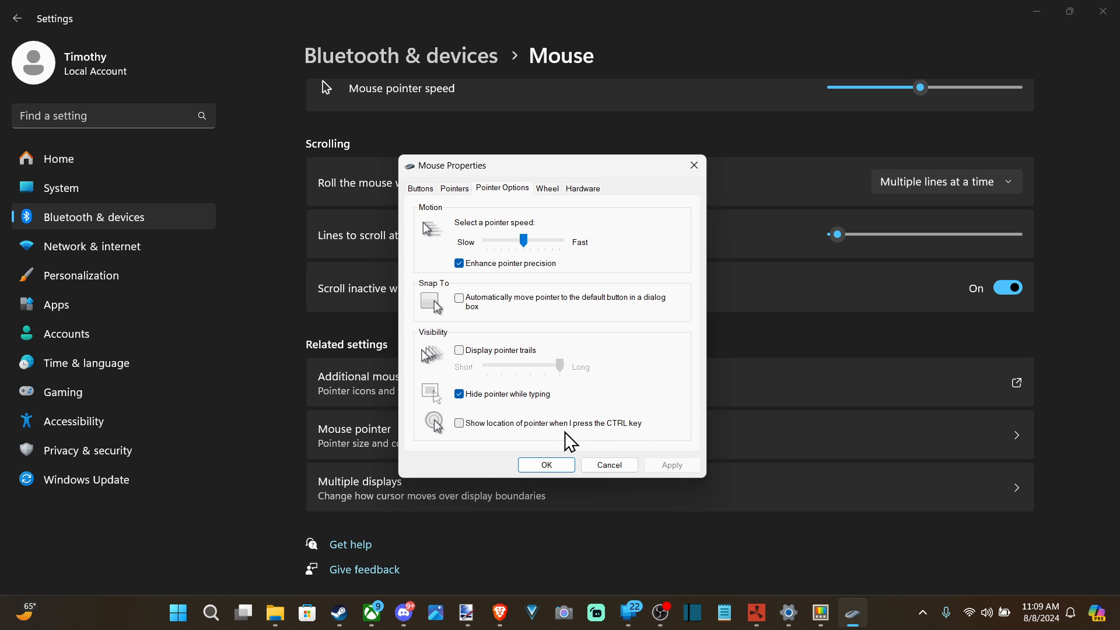
pyautogui.click(545, 464)
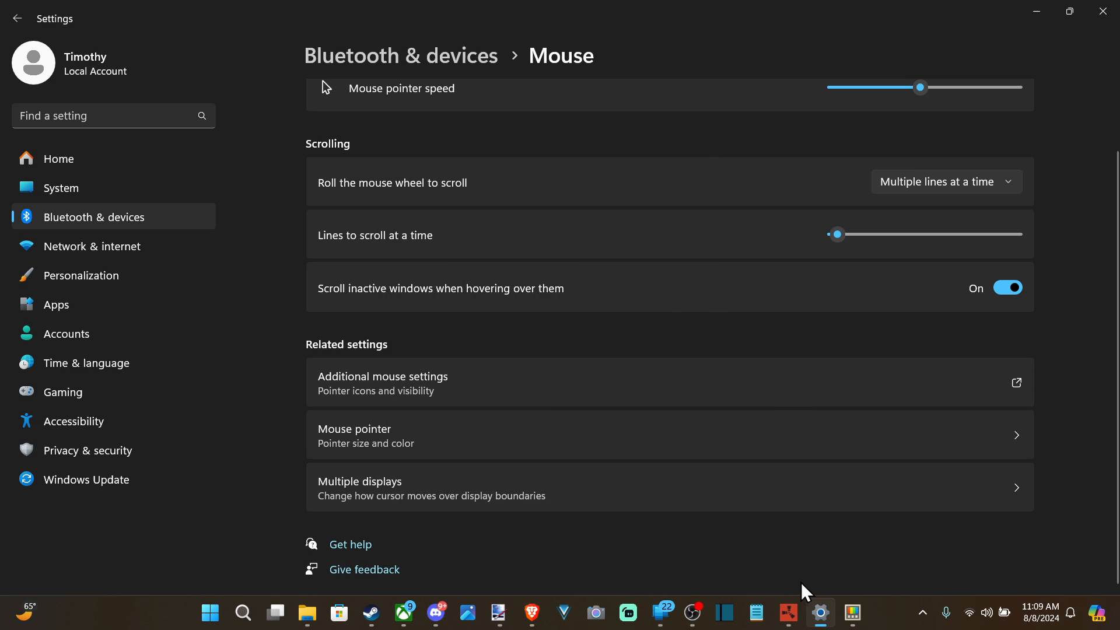
pyautogui.click(852, 612)
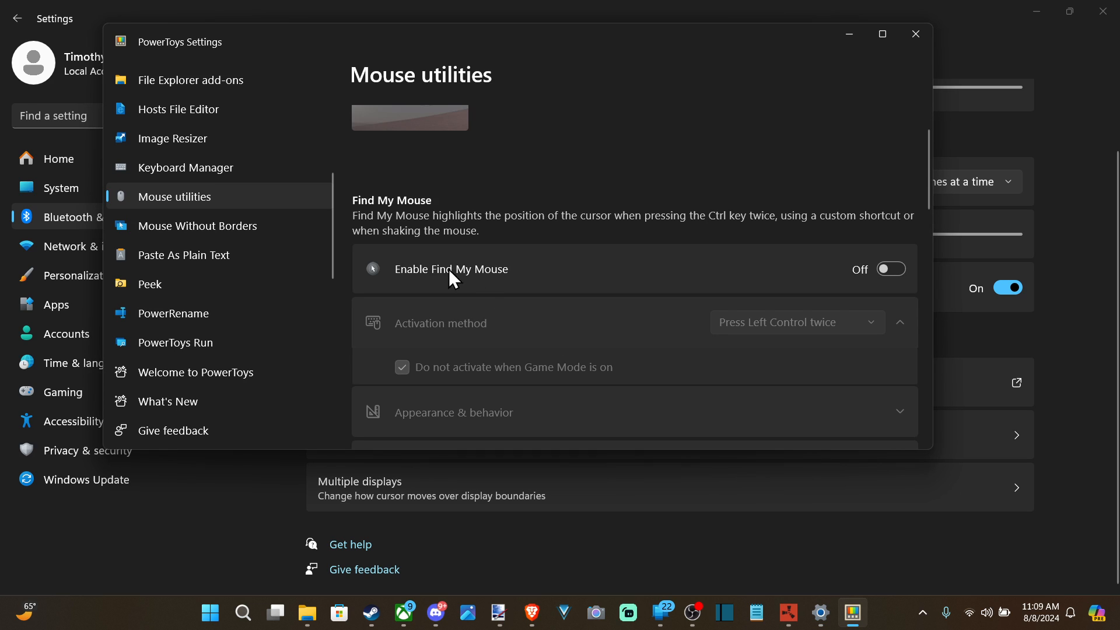
pyautogui.moveTo(163, 215)
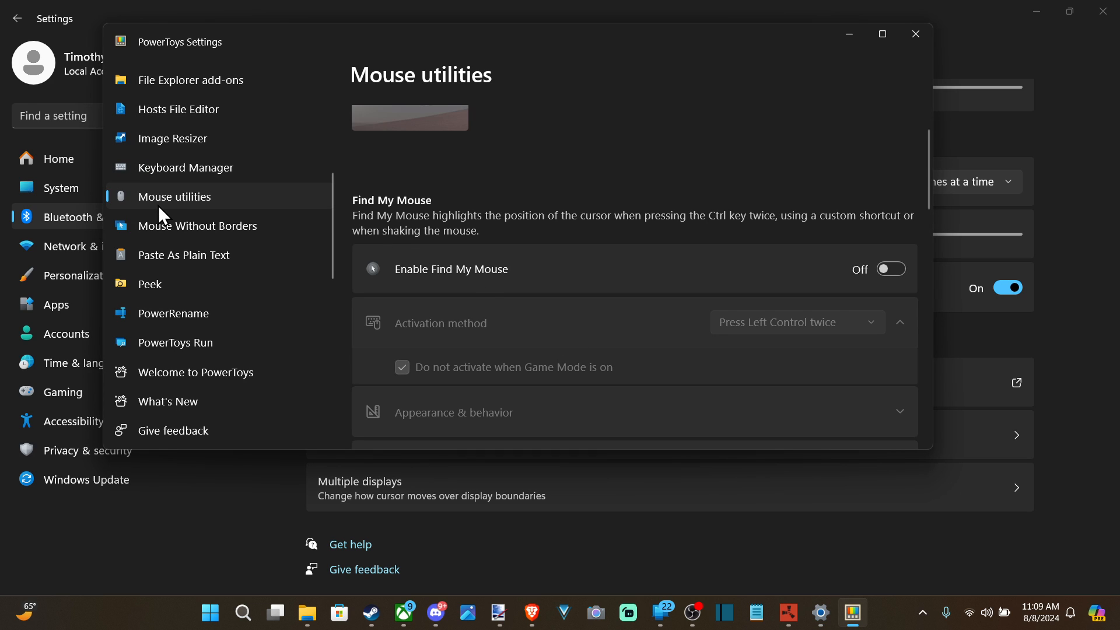
pyautogui.moveTo(213, 208)
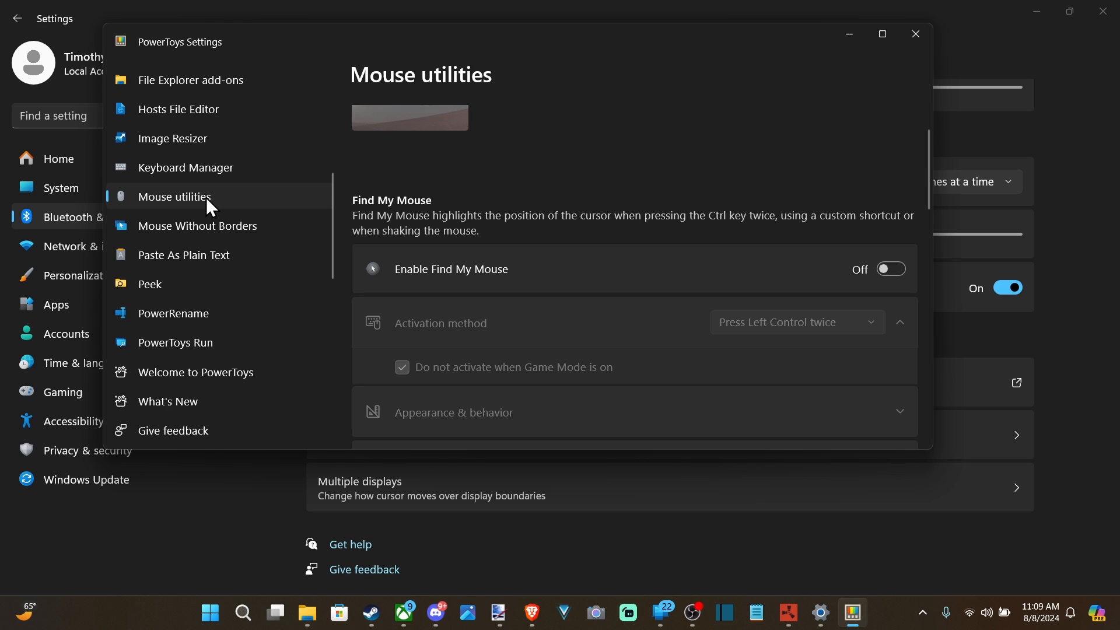
pyautogui.moveTo(440, 301)
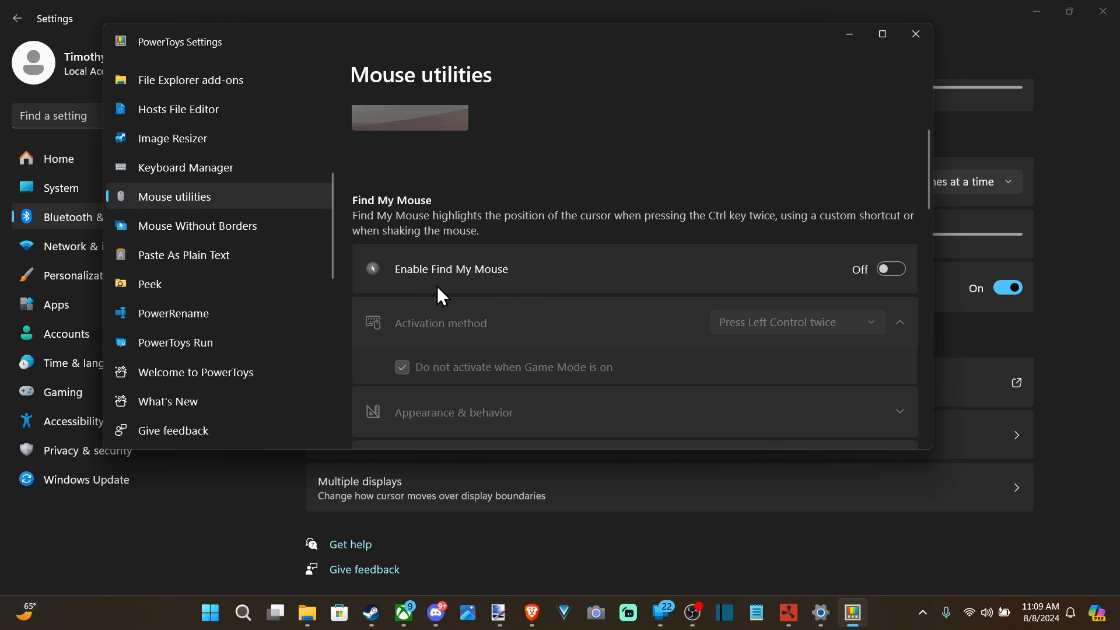
pyautogui.moveTo(501, 294)
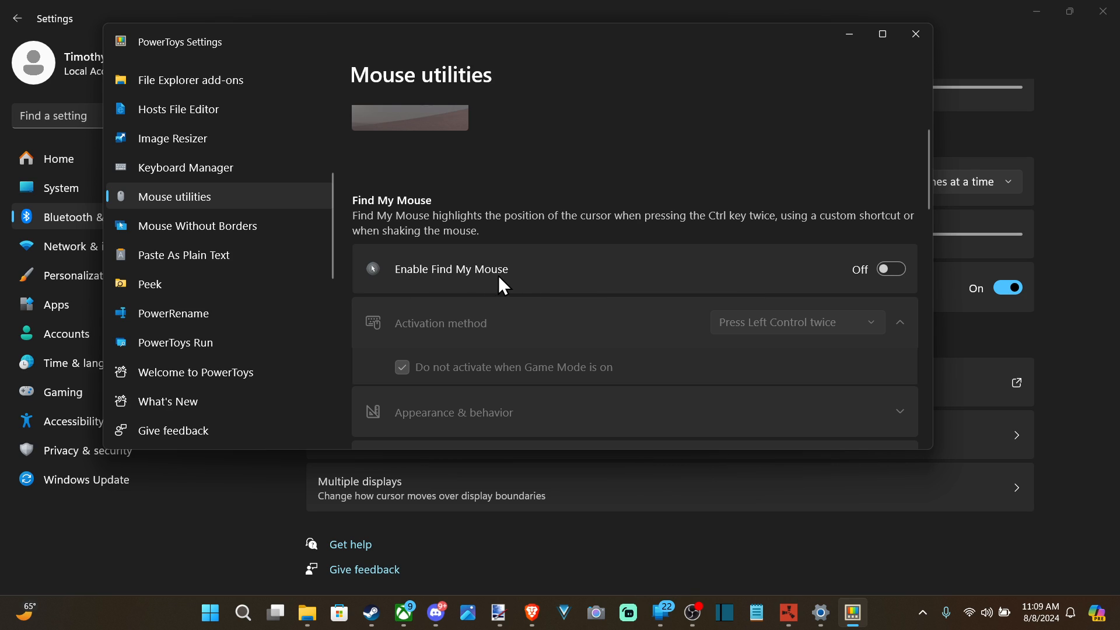
pyautogui.moveTo(876, 299)
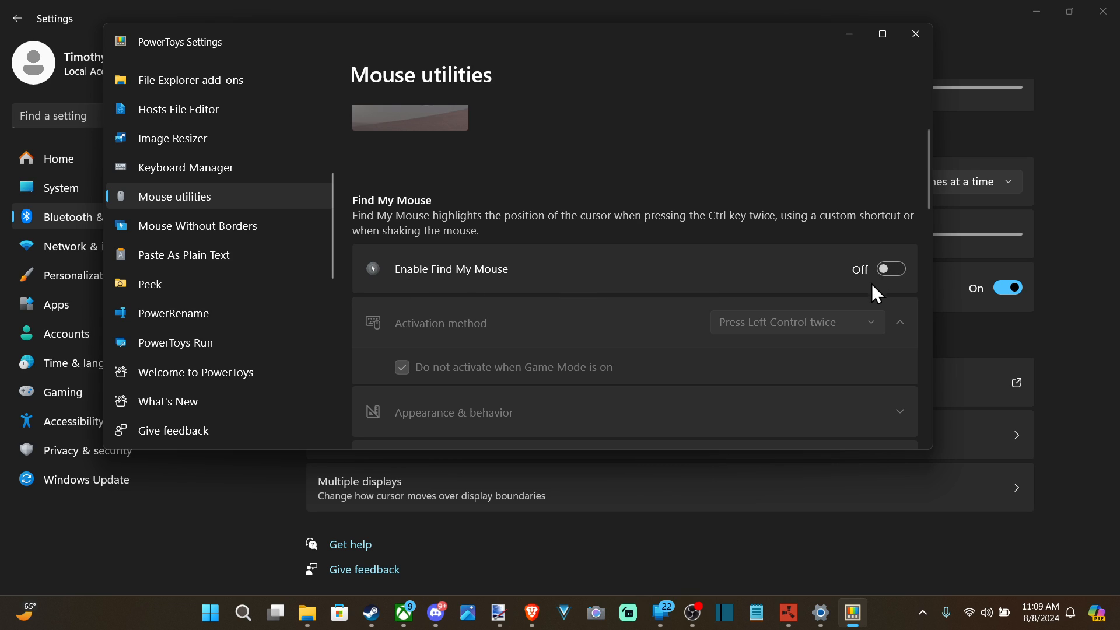
pyautogui.moveTo(144, 56)
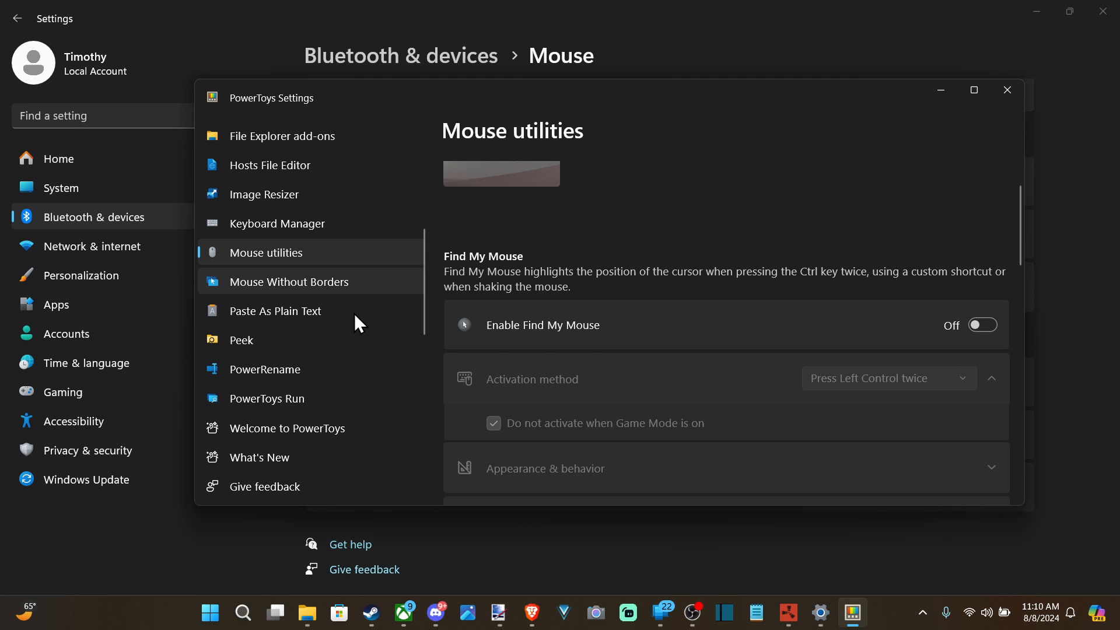
pyautogui.moveTo(1007, 90)
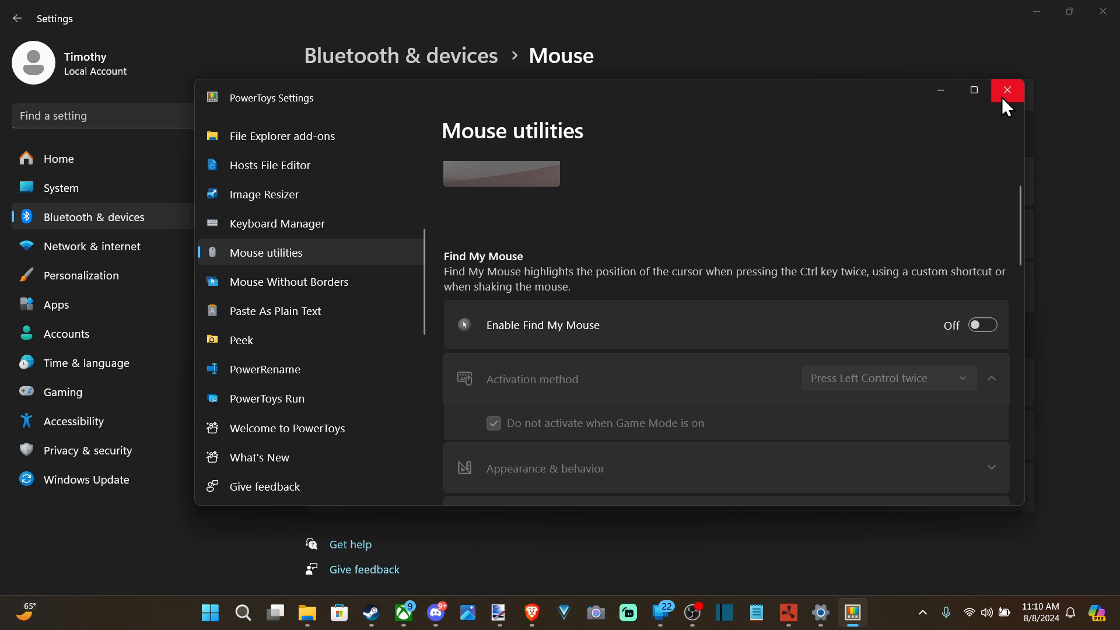
pyautogui.moveTo(1007, 91)
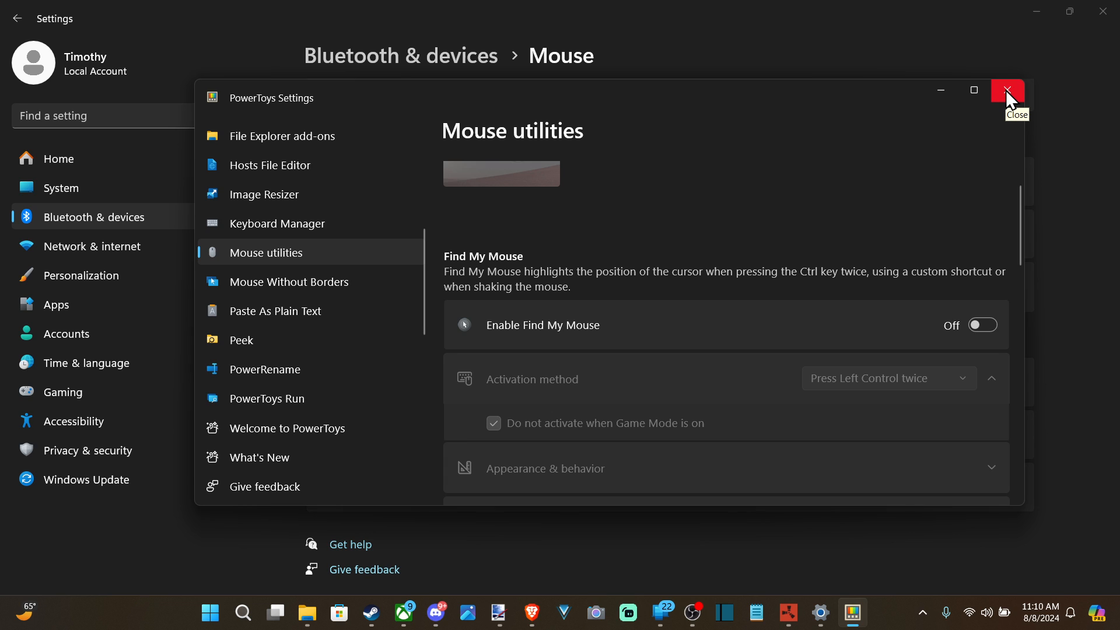
pyautogui.click(1008, 90)
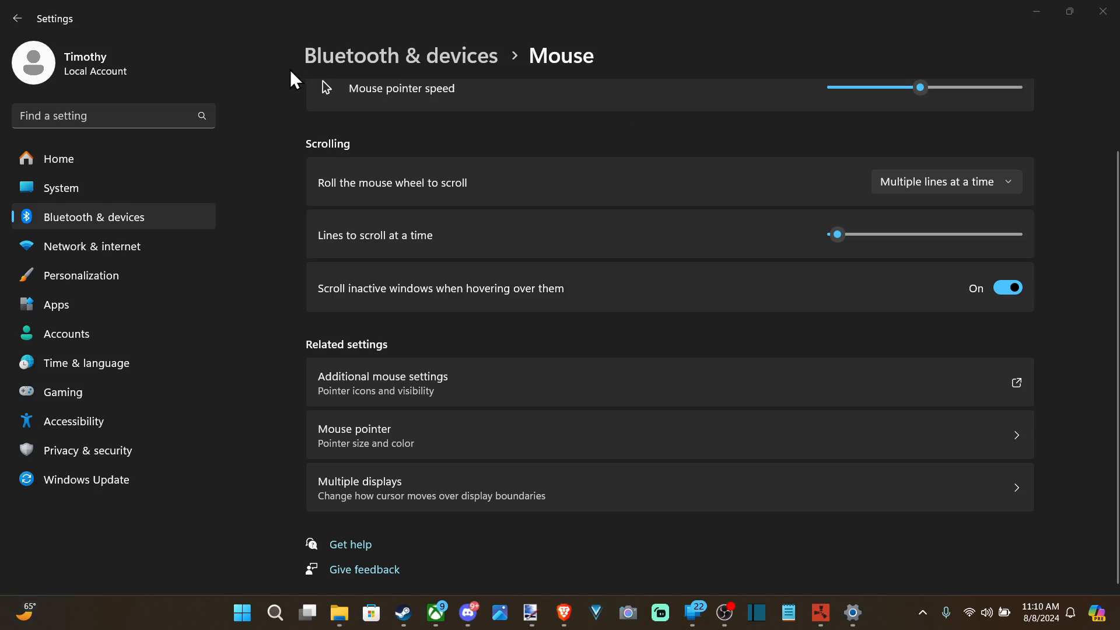